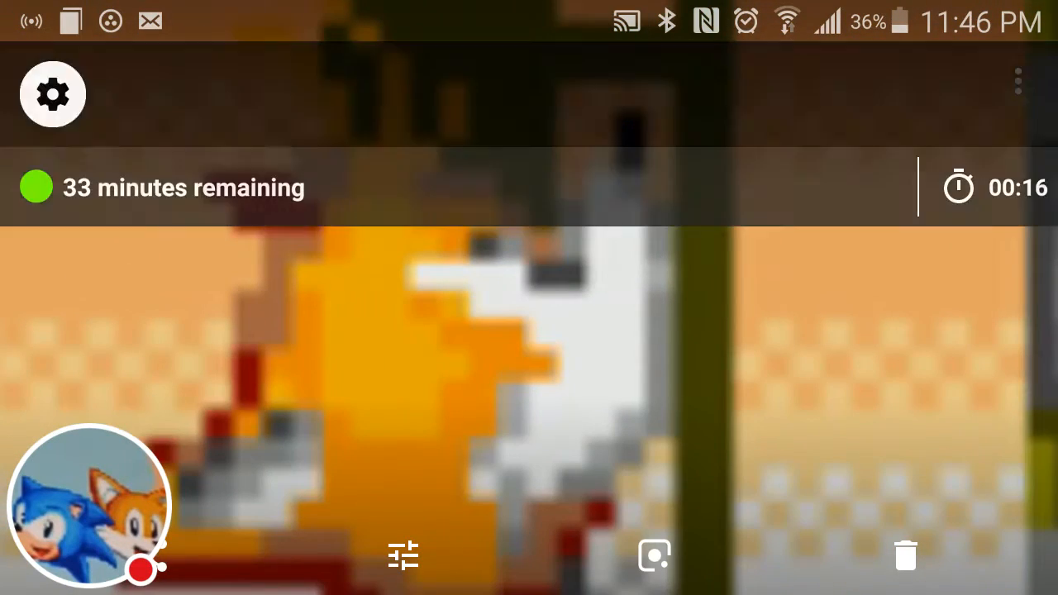
# - Expand the screen recorder's control bar and start a movie preparing in Stop Motion Studio
pyautogui.click(53, 93)
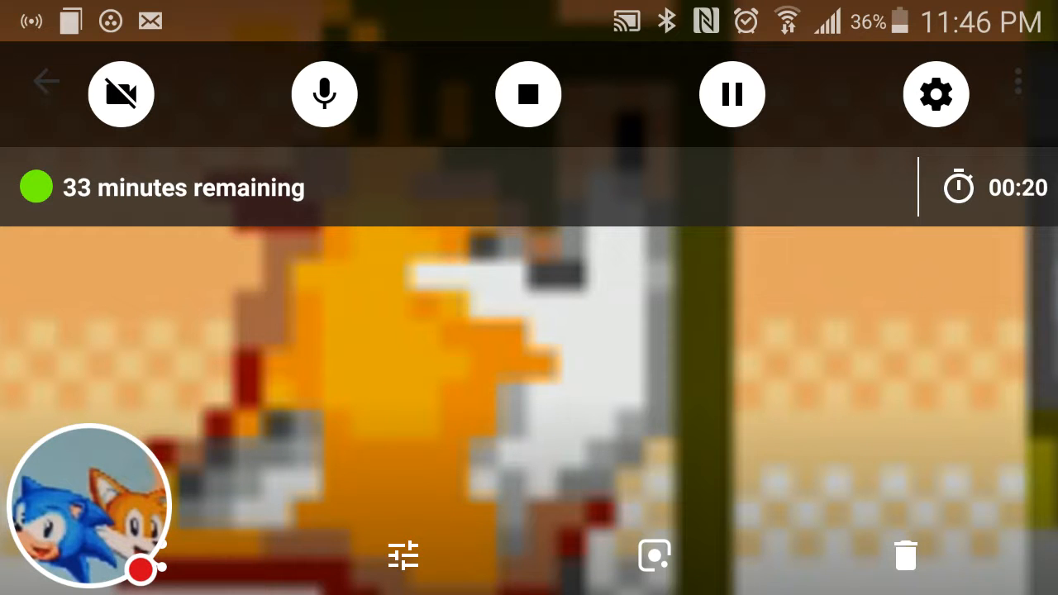
pyautogui.click(731, 93)
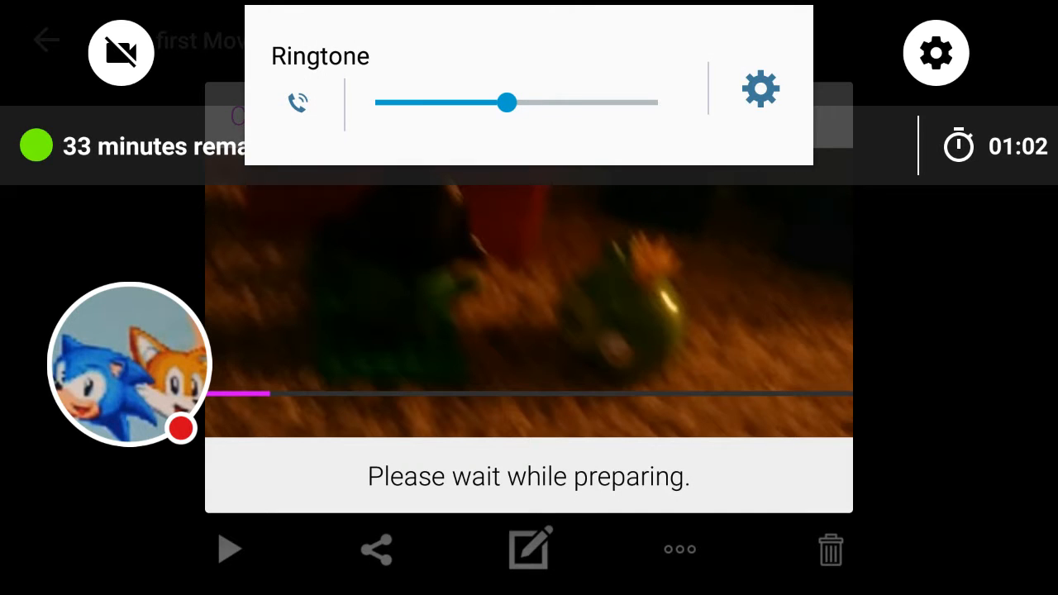
# - View the My first Movie page showing 13 frames, 13 seconds and 16 MB
pyautogui.click(759, 89)
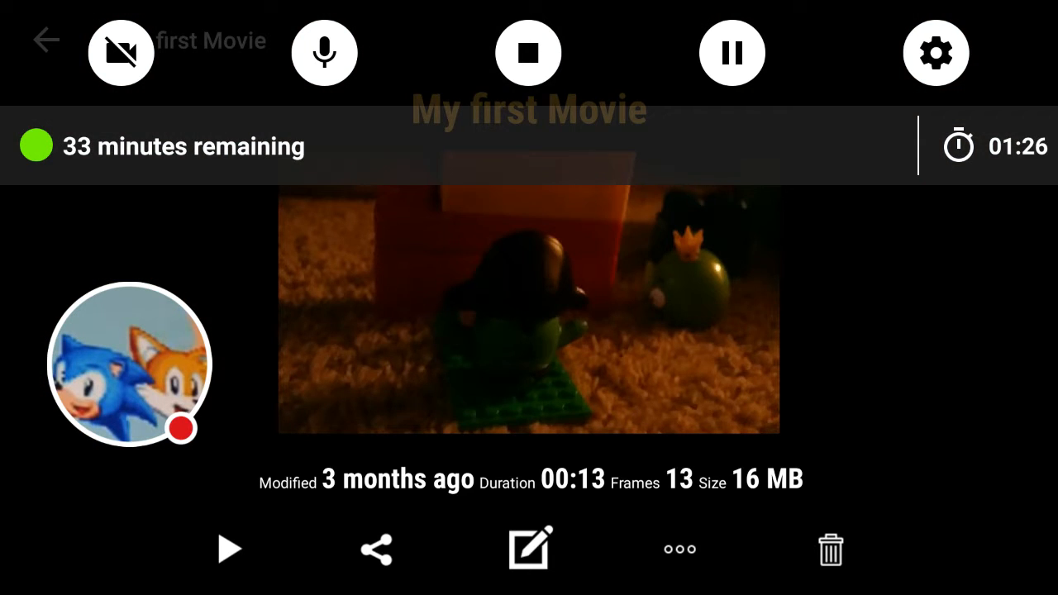
# - Start playback of the 36-second Sonic clip in the movie player
pyautogui.click(529, 547)
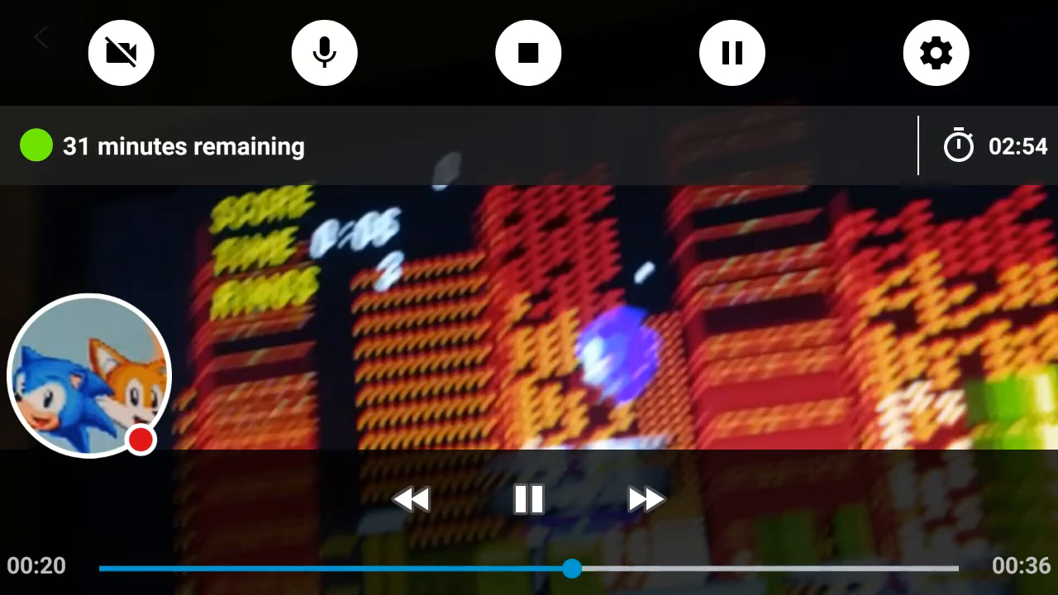
# - Pause and close the Sonic clip, then play the LEGO Star Wars stormtrooper video
pyautogui.click(528, 498)
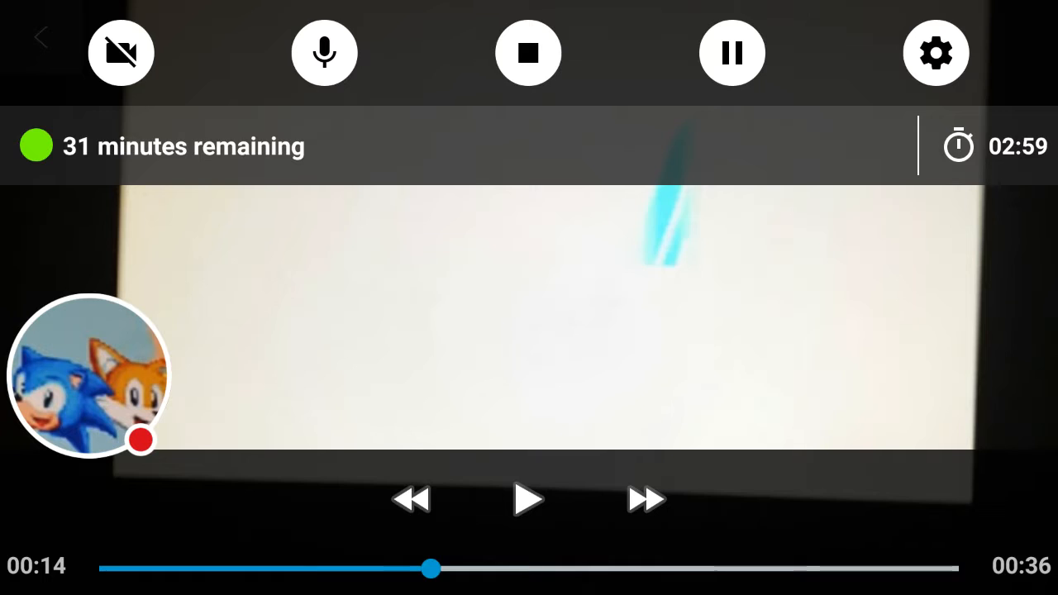
pyautogui.click(528, 498)
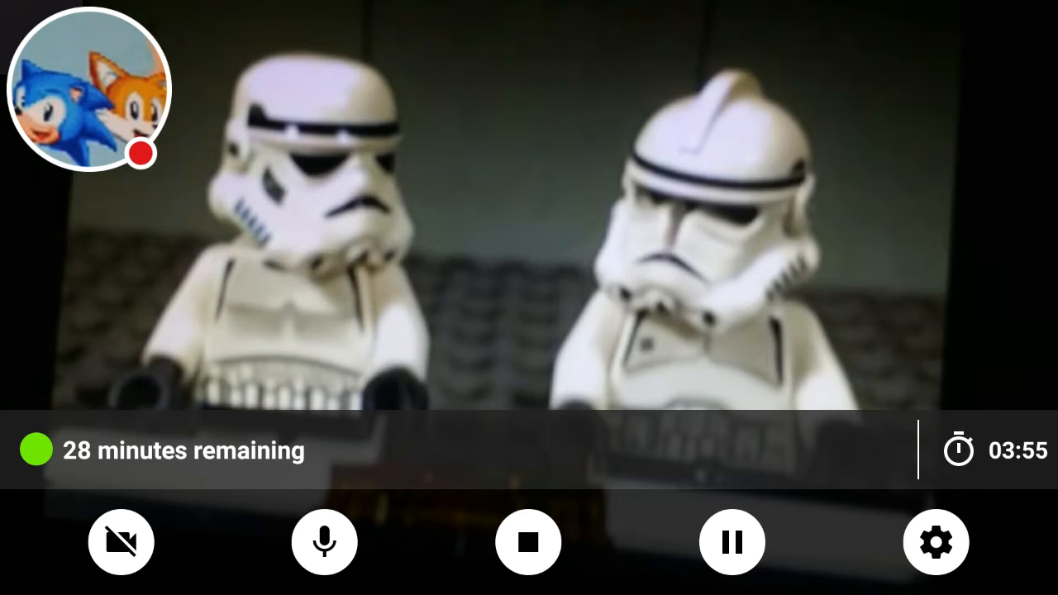
pyautogui.moveTo(87, 87); pyautogui.dragTo(520, 285)
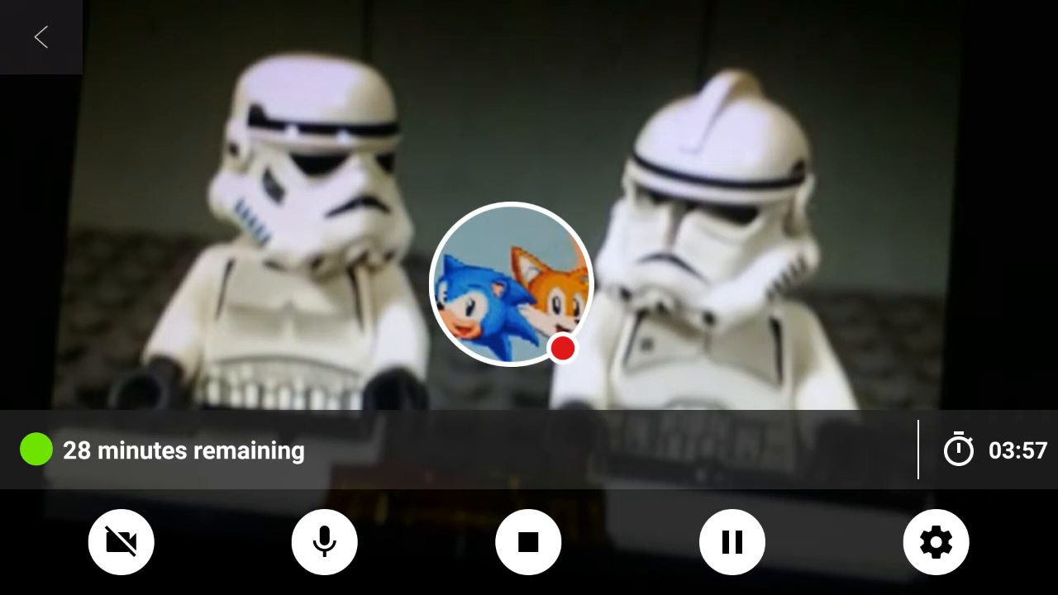